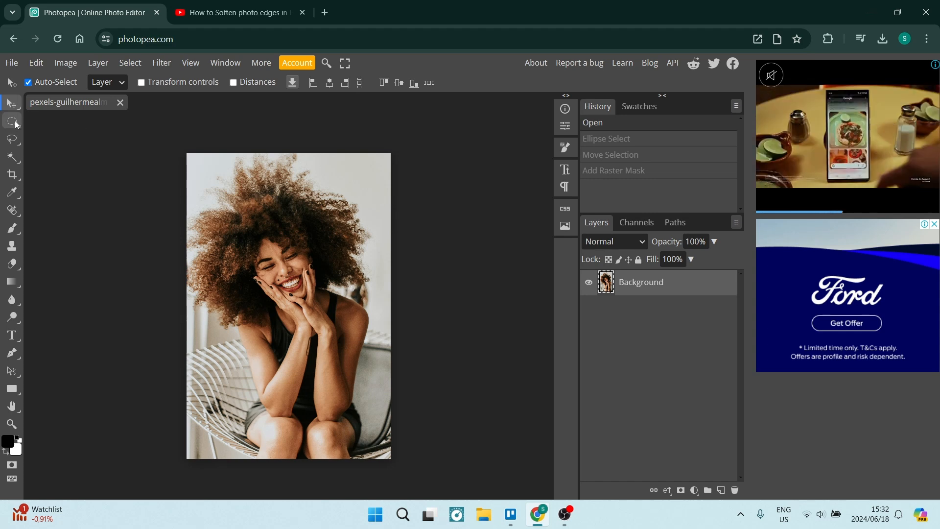
- Choose Ellipse Select from the marquee tool group, keeping Feather at 30 px
{"action": "left_click", "coordinate": [12, 121]}
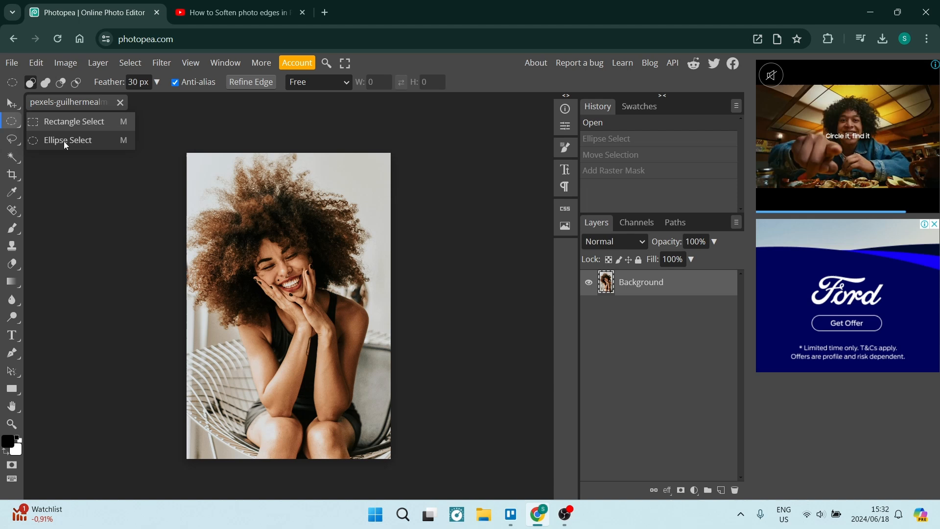
{"action": "left_click", "coordinate": [68, 140]}
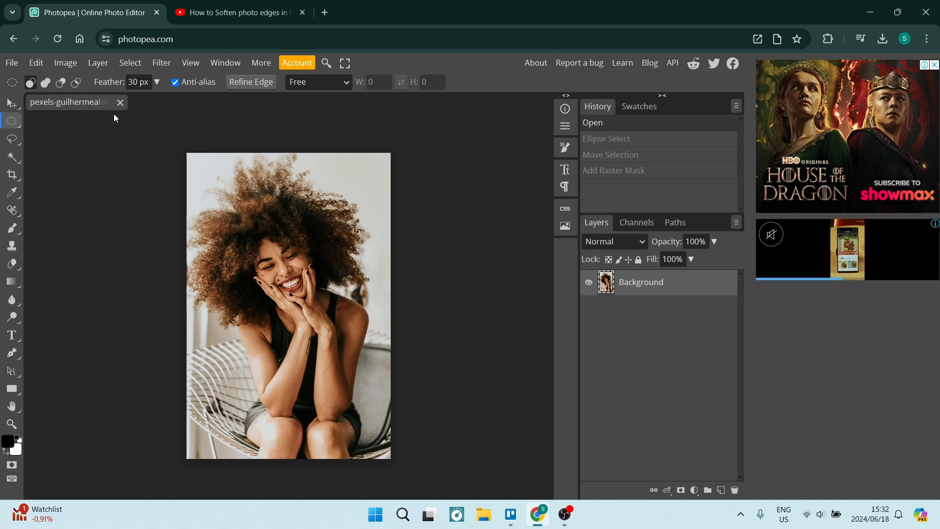
{"action": "mouse_move", "coordinate": [217, 202]}
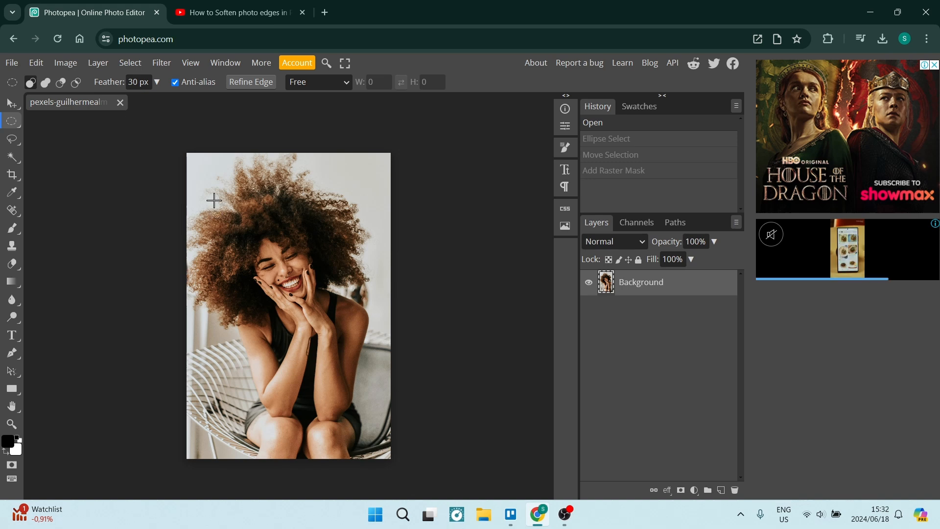
- Draw a feathered ellipse around the woman's head and face, then centre it on her face
{"action": "left_click_drag", "start_coordinate": [214, 201], "coordinate": [318, 307]}
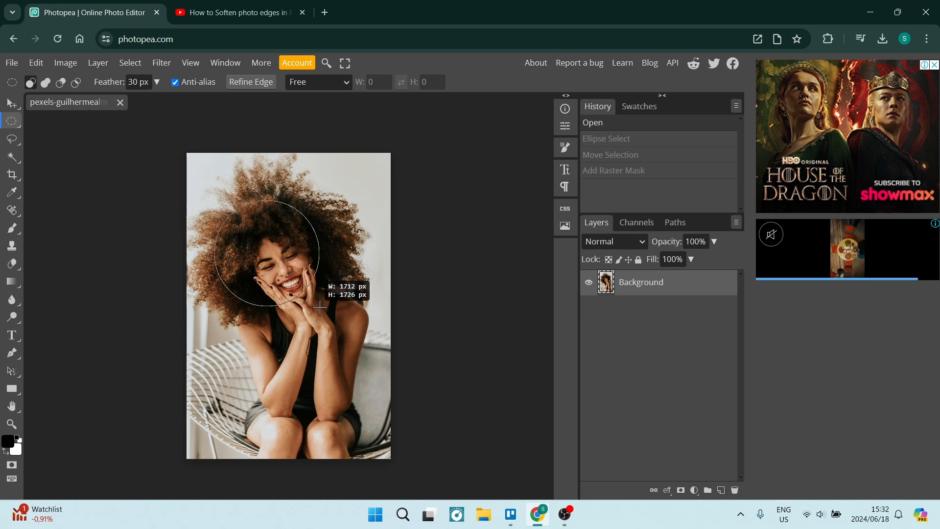
{"action": "left_click_drag", "start_coordinate": [317, 308], "coordinate": [345, 332]}
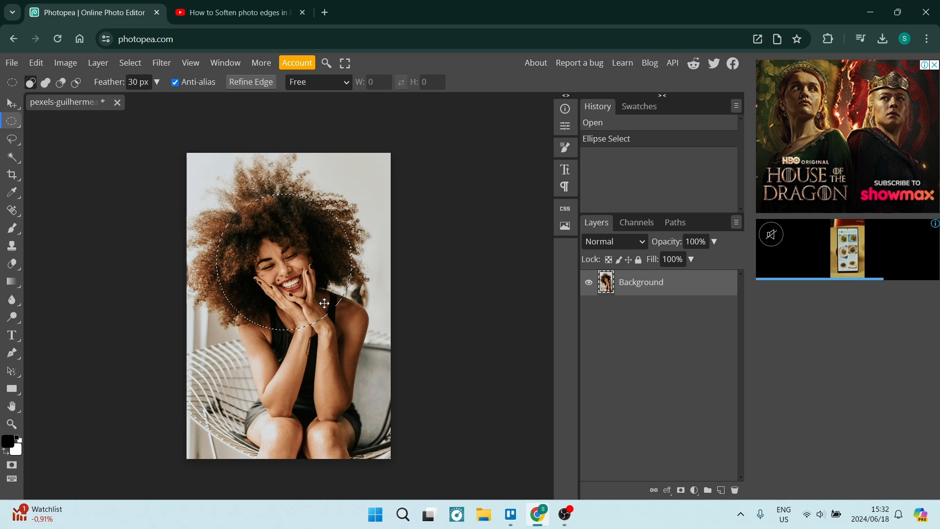
{"action": "mouse_move", "coordinate": [325, 300]}
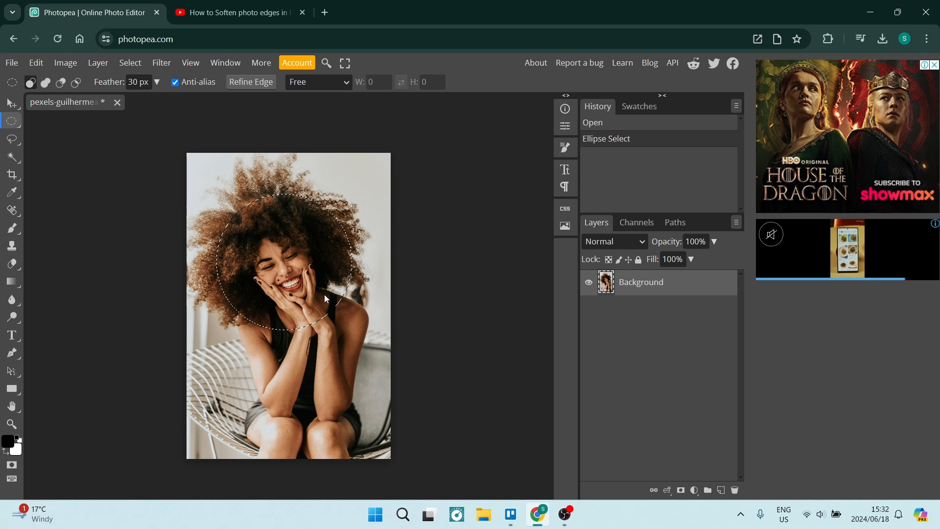
{"action": "left_click_drag", "start_coordinate": [324, 299], "coordinate": [331, 318]}
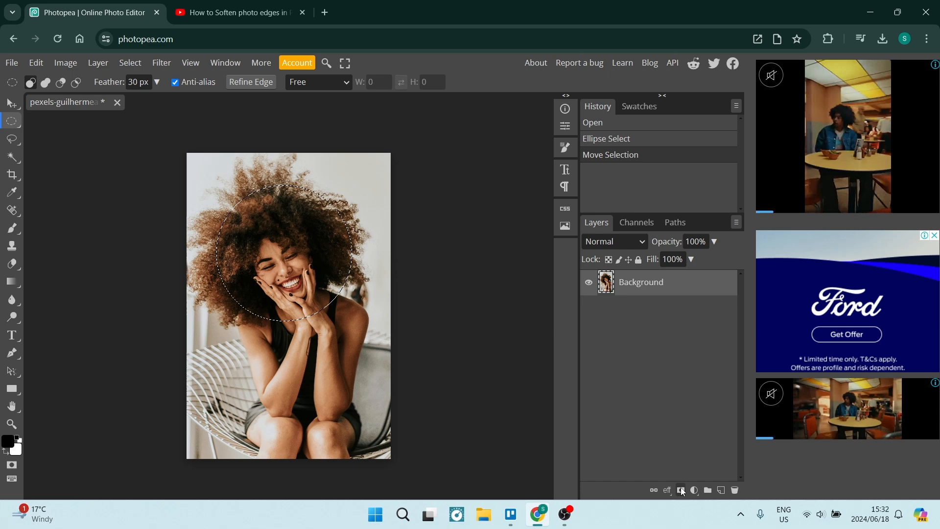
{"action": "mouse_move", "coordinate": [680, 490]}
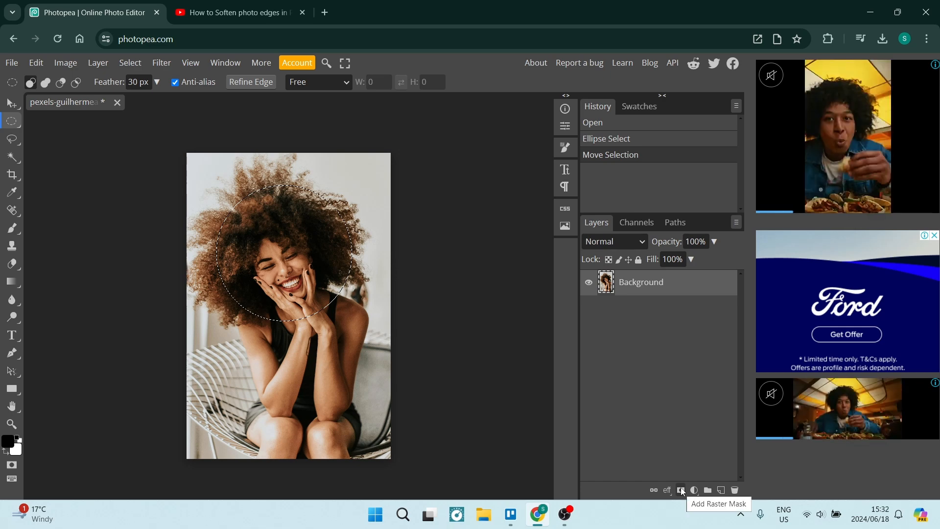
- Add a raster mask from the circular selection and create empty Layer 1 above
{"action": "left_click", "coordinate": [680, 490]}
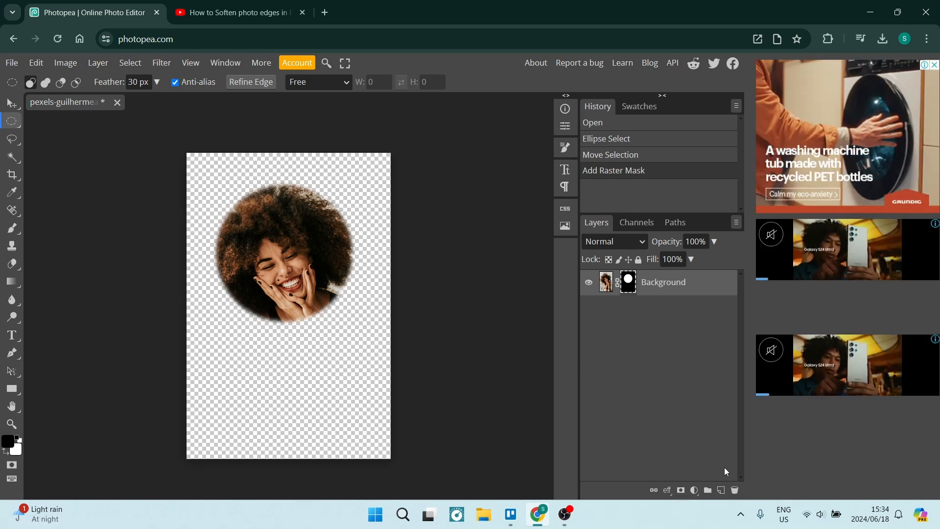
{"action": "mouse_move", "coordinate": [721, 489]}
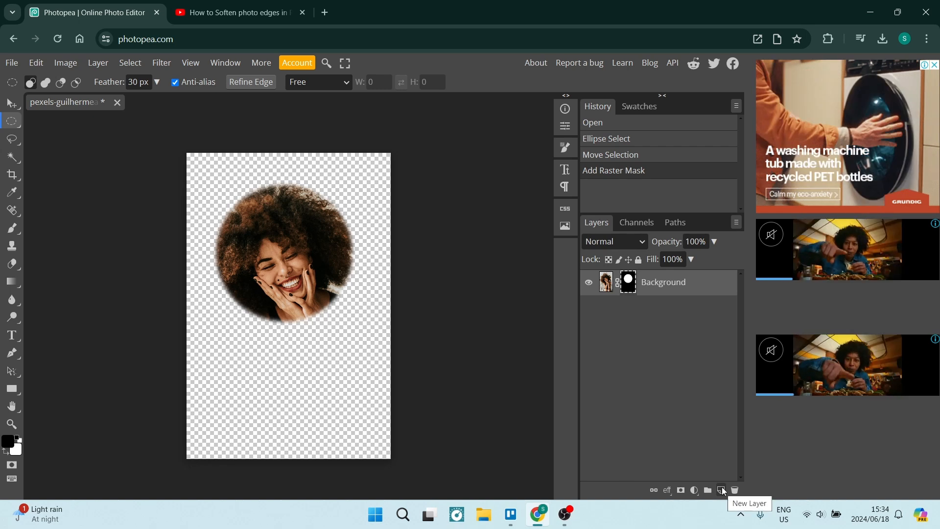
{"action": "left_click", "coordinate": [721, 490]}
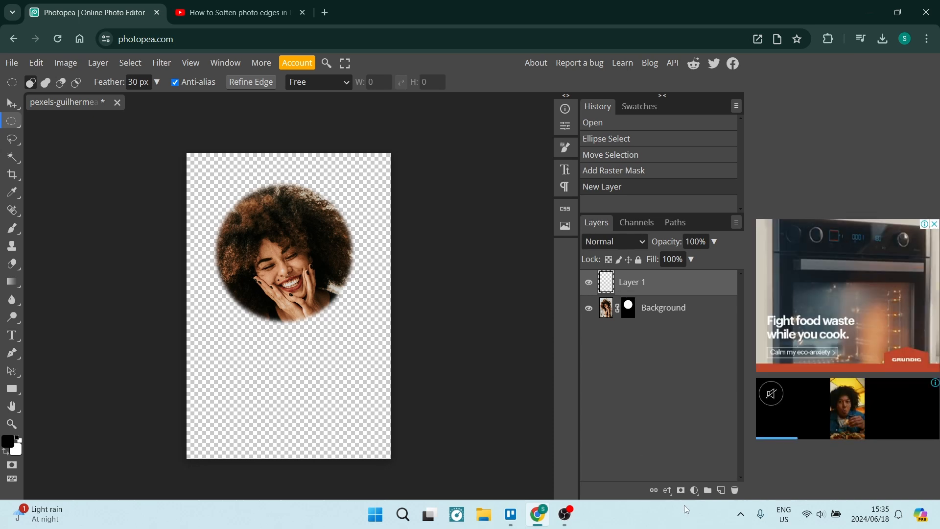
{"action": "mouse_move", "coordinate": [667, 494]}
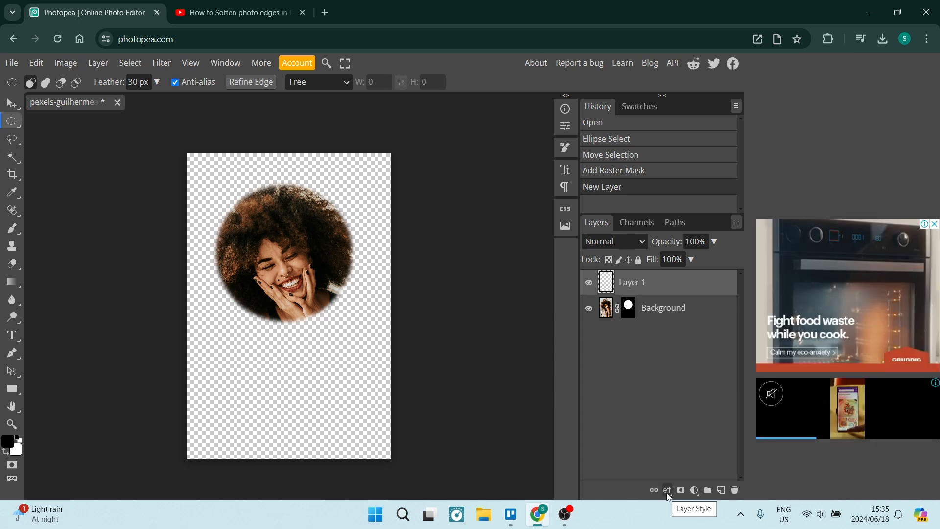
- Apply a Color Overlay layer style with colour #372a2a to Layer 1
{"action": "left_click", "coordinate": [667, 489]}
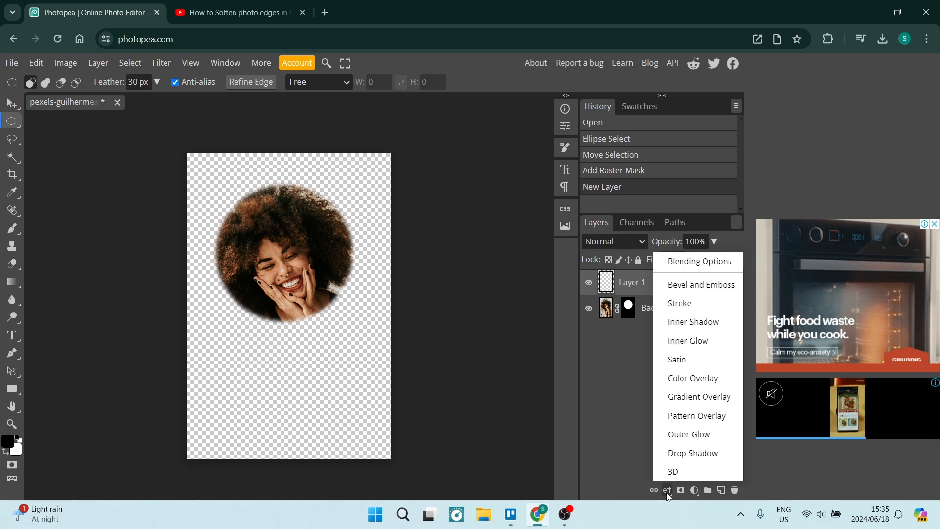
{"action": "mouse_move", "coordinate": [678, 383]}
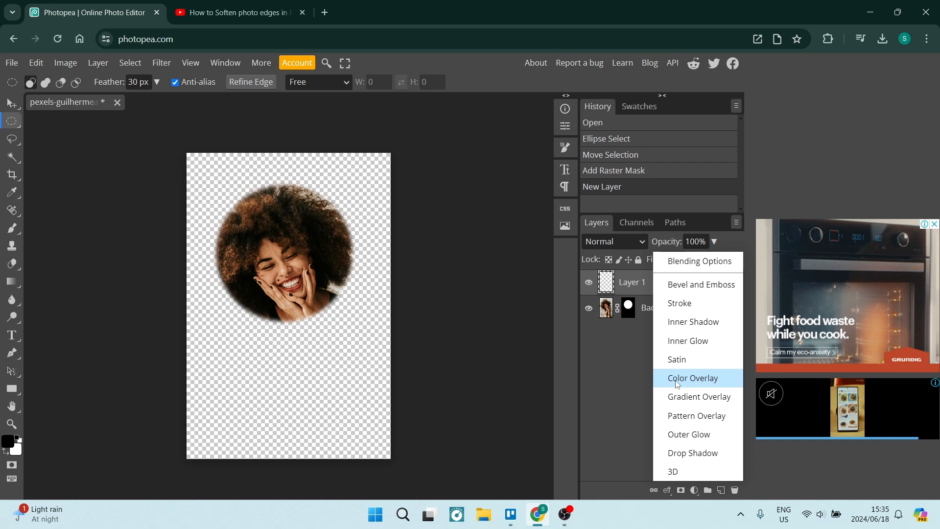
{"action": "left_click", "coordinate": [692, 378]}
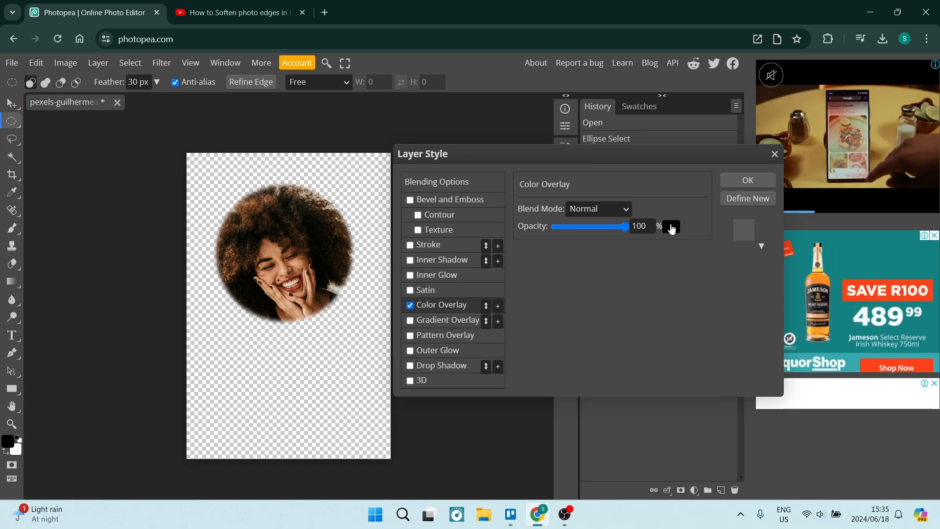
{"action": "left_click", "coordinate": [670, 226]}
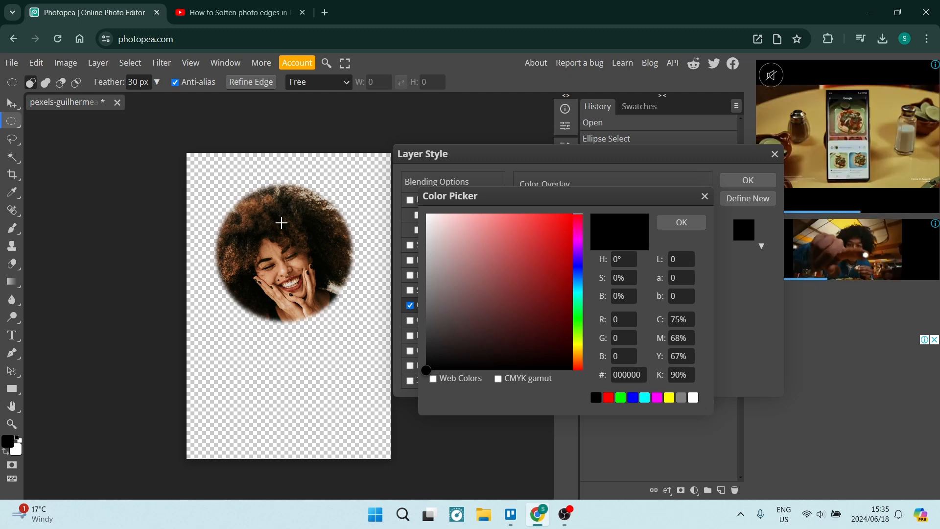
{"action": "mouse_move", "coordinate": [458, 330]}
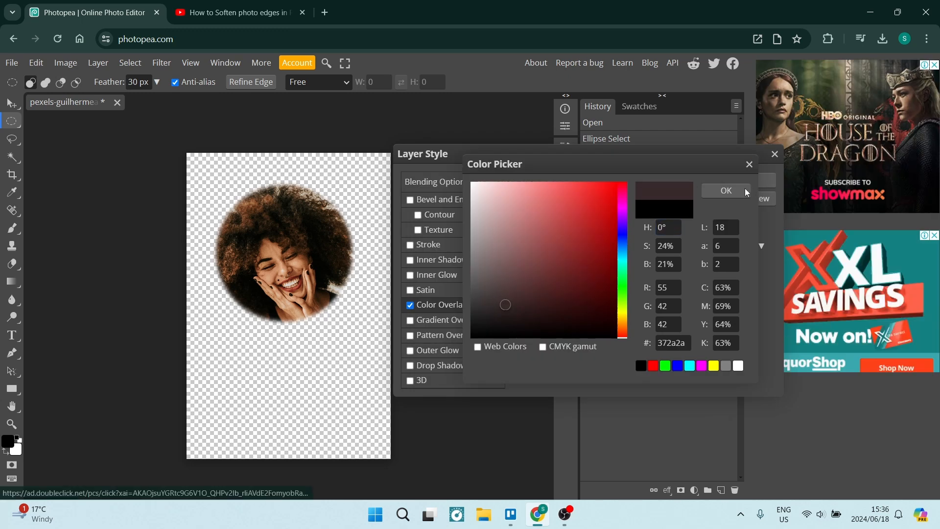
{"action": "left_click", "coordinate": [725, 191]}
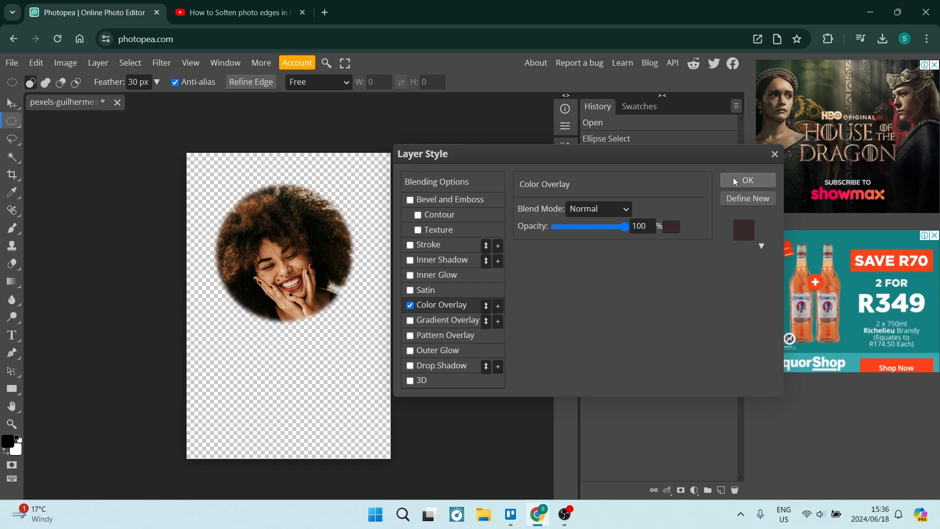
{"action": "left_click", "coordinate": [748, 180]}
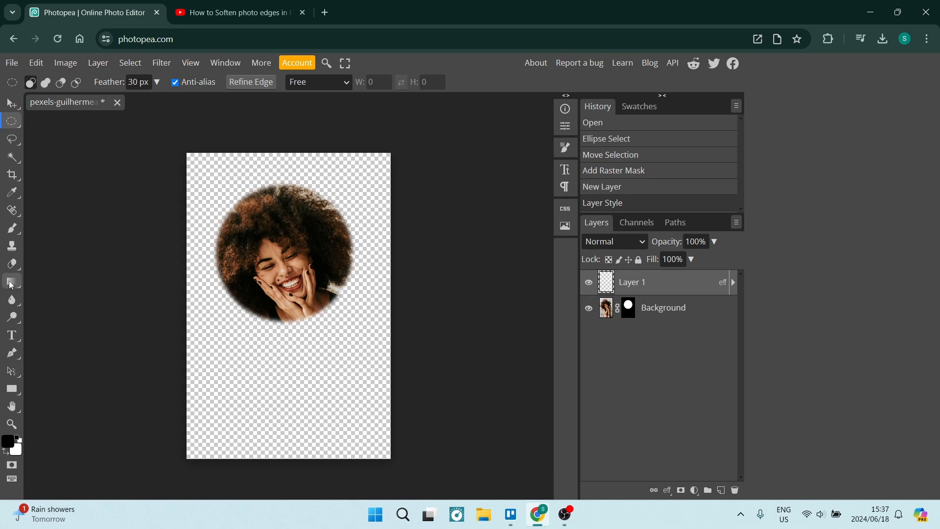
- Switch to the Paint Bucket tool from the fill tool group
{"action": "left_click", "coordinate": [12, 281]}
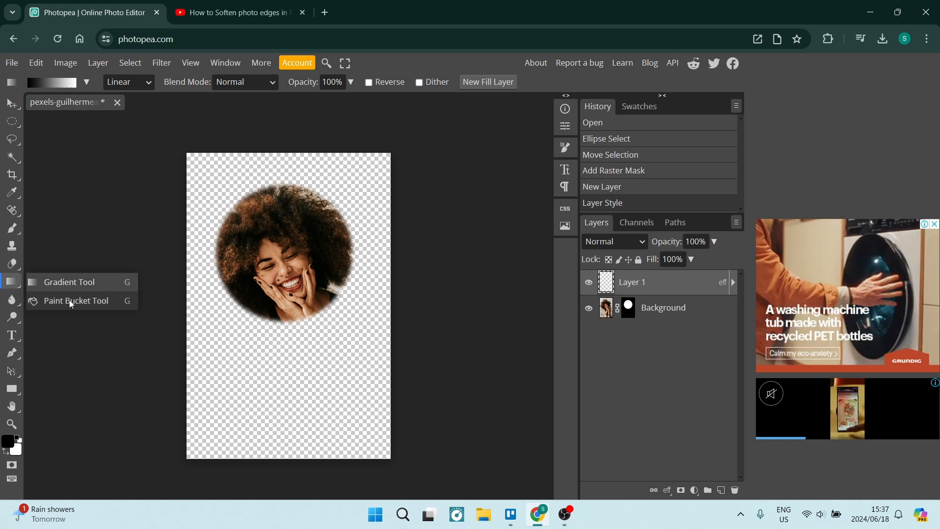
{"action": "left_click", "coordinate": [76, 300]}
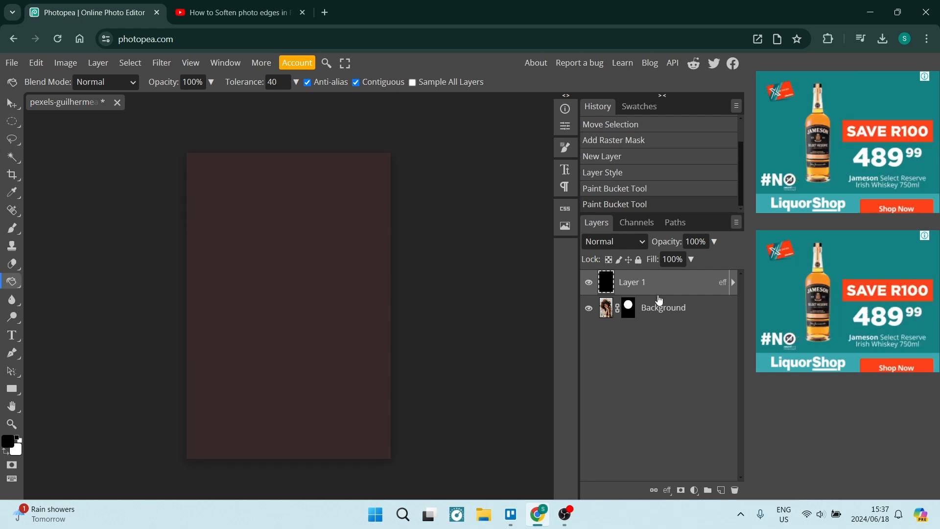
{"action": "mouse_move", "coordinate": [648, 282]}
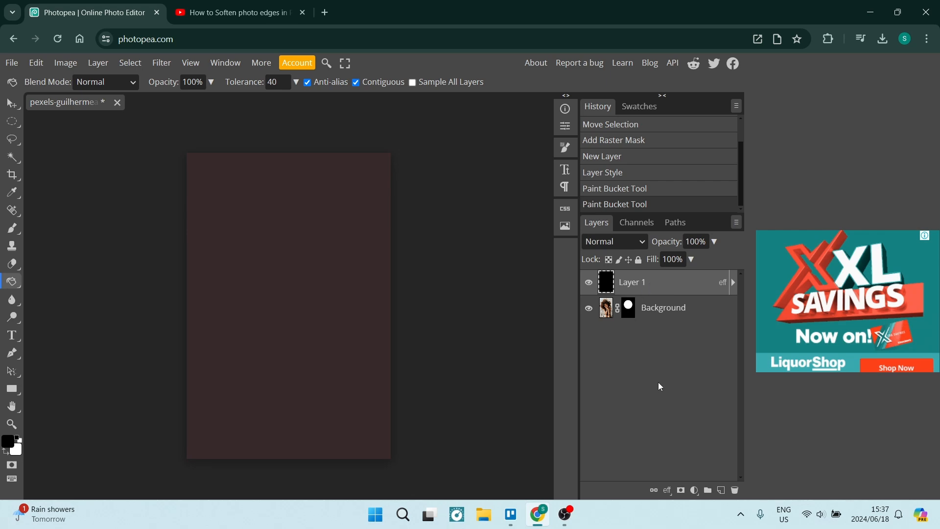
{"action": "mouse_move", "coordinate": [647, 311]}
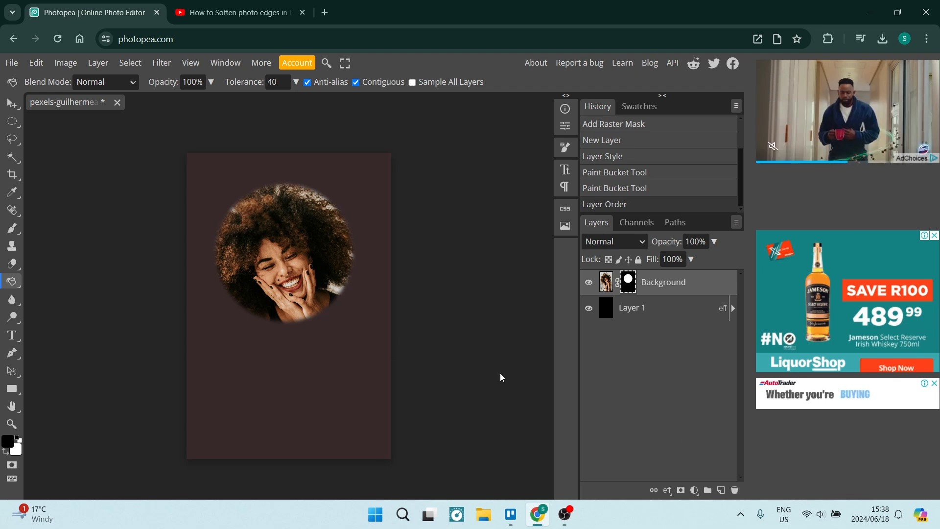
{"action": "left_click", "coordinate": [667, 490]}
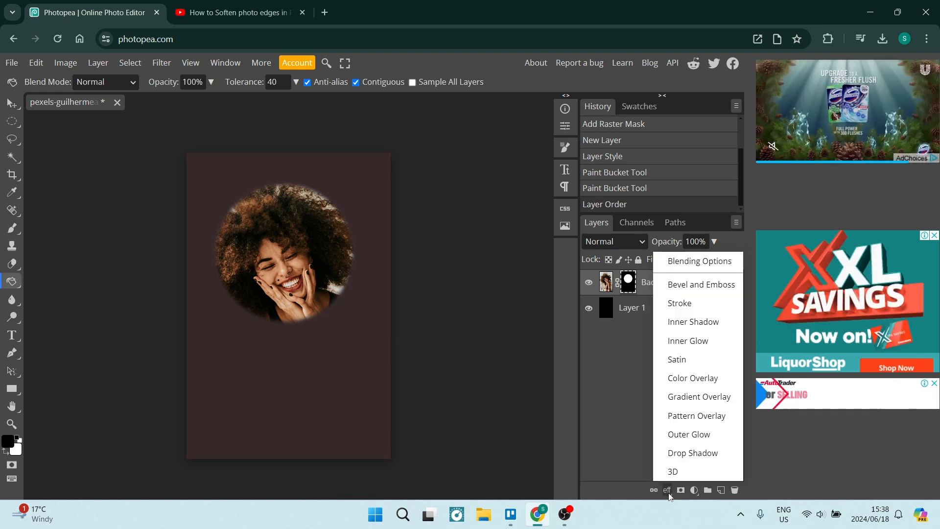
{"action": "mouse_move", "coordinate": [679, 383]}
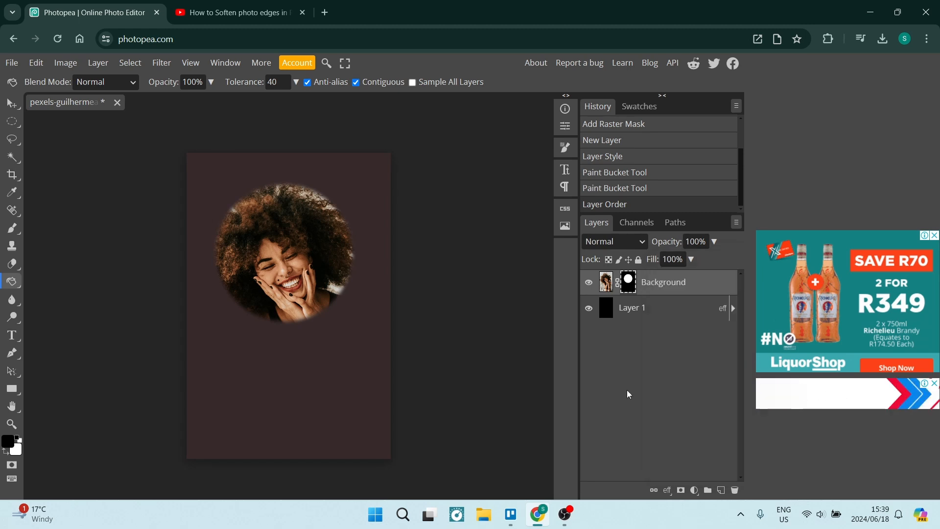
{"action": "mouse_move", "coordinate": [352, 353]}
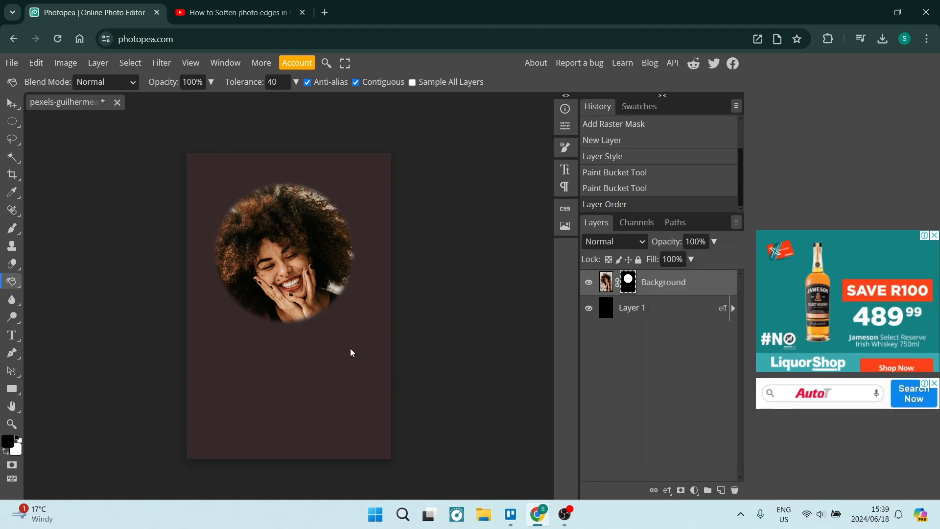
{"action": "mouse_move", "coordinate": [181, 292]}
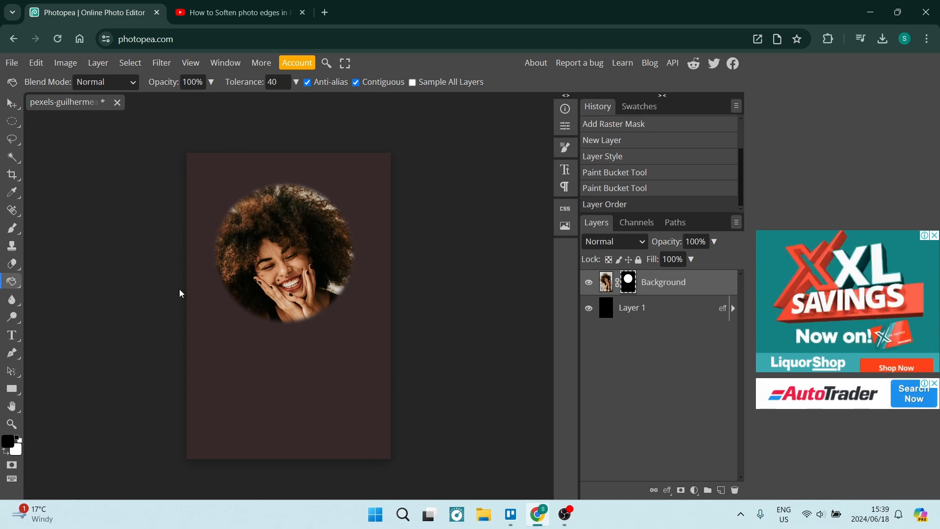
{"action": "mouse_move", "coordinate": [12, 174]}
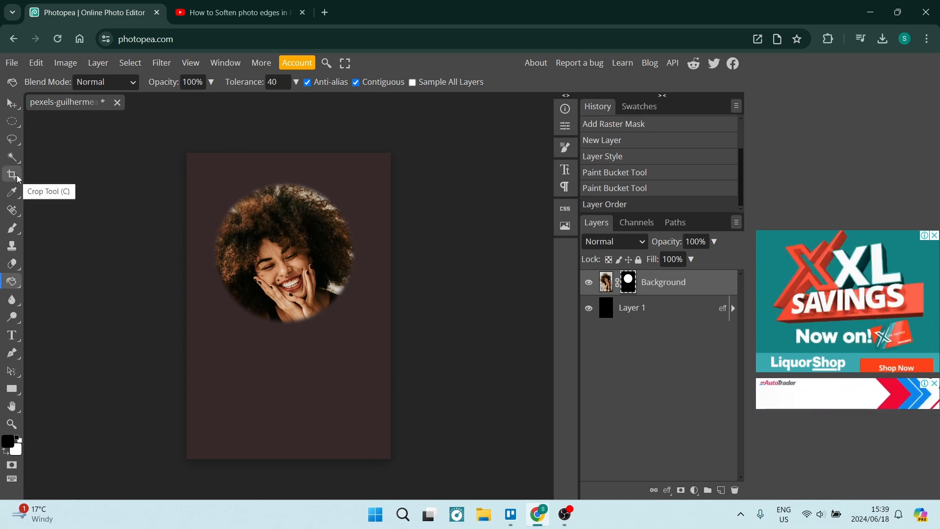
- Crop the canvas to a near-square around the circular portrait and confirm
{"action": "left_click", "coordinate": [12, 174]}
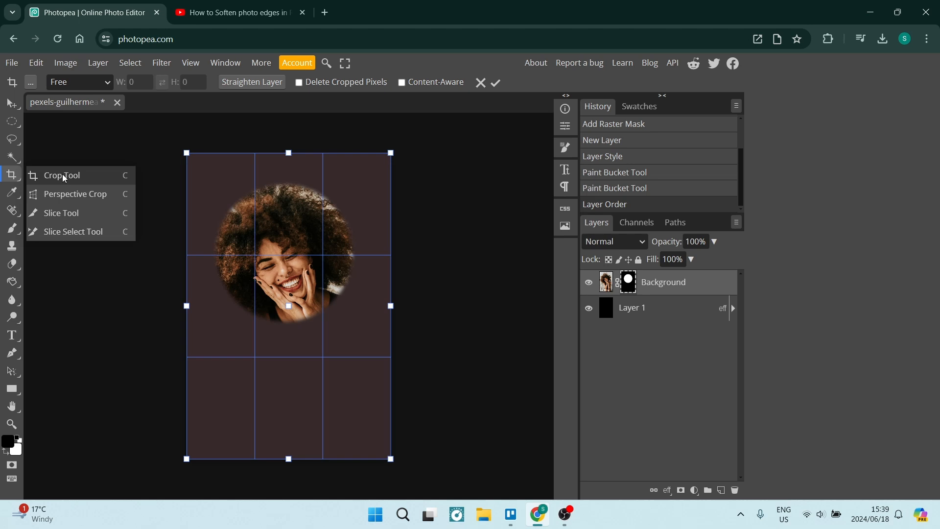
{"action": "mouse_move", "coordinate": [70, 178]}
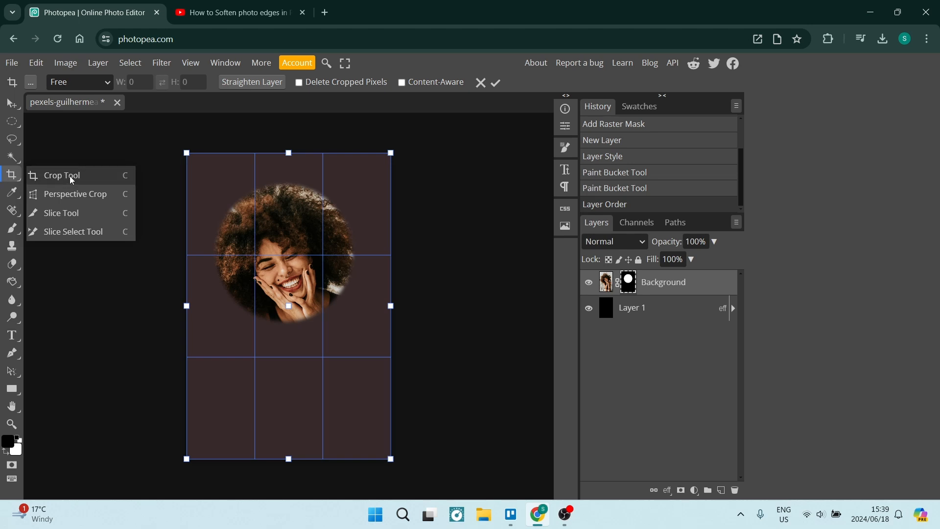
{"action": "left_click", "coordinate": [62, 176]}
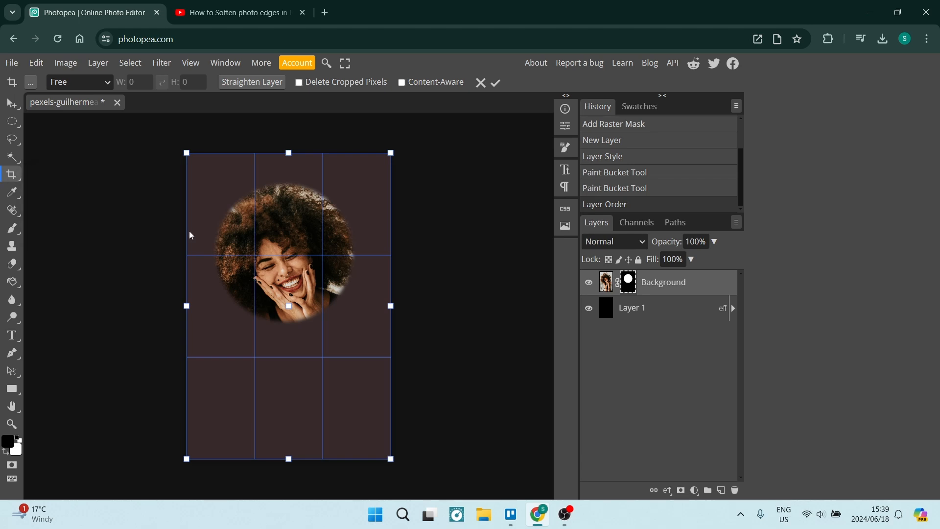
{"action": "left_click_drag", "start_coordinate": [390, 459], "coordinate": [381, 420]}
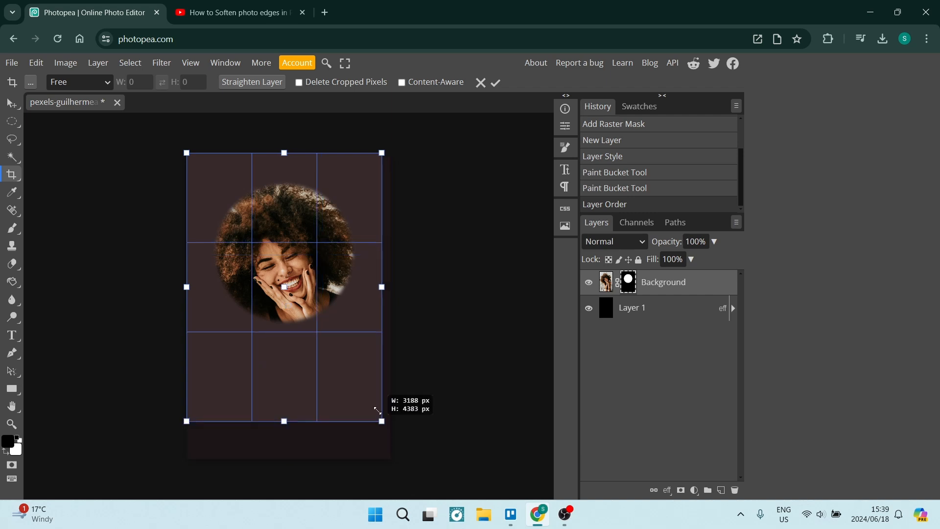
{"action": "left_click_drag", "start_coordinate": [381, 420], "coordinate": [389, 350]}
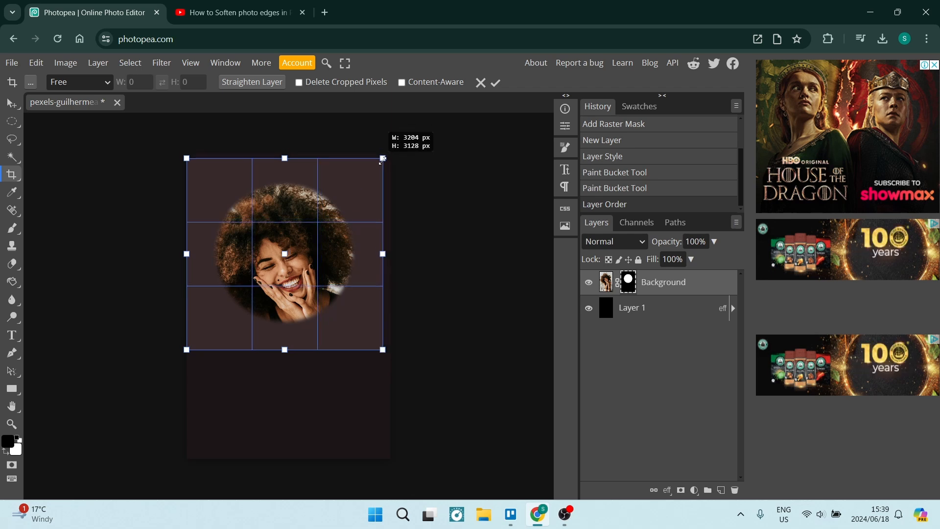
{"action": "left_click_drag", "start_coordinate": [382, 159], "coordinate": [382, 162]}
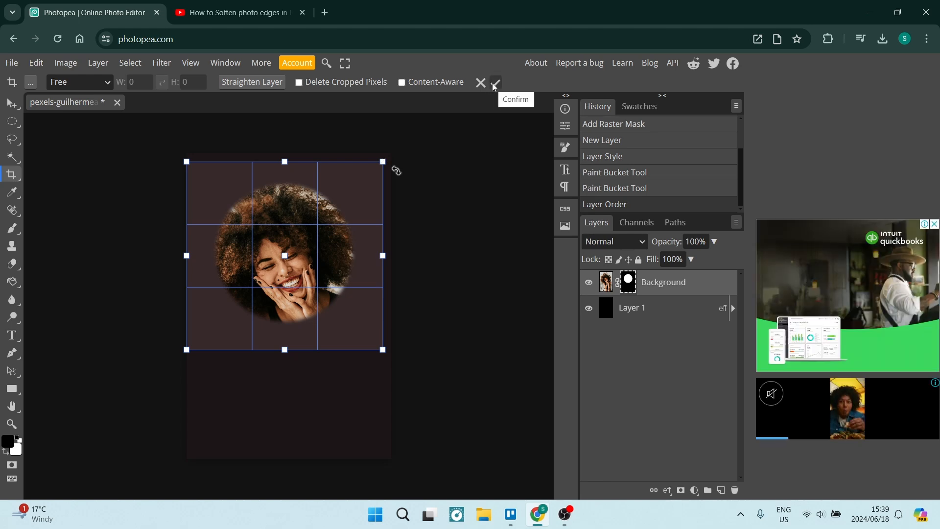
{"action": "left_click", "coordinate": [497, 81]}
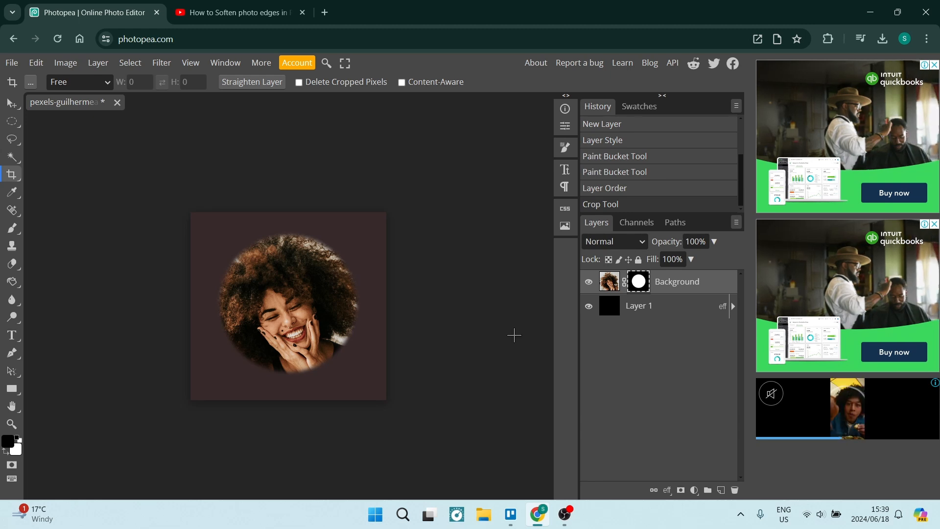
{"action": "left_click", "coordinate": [11, 63]}
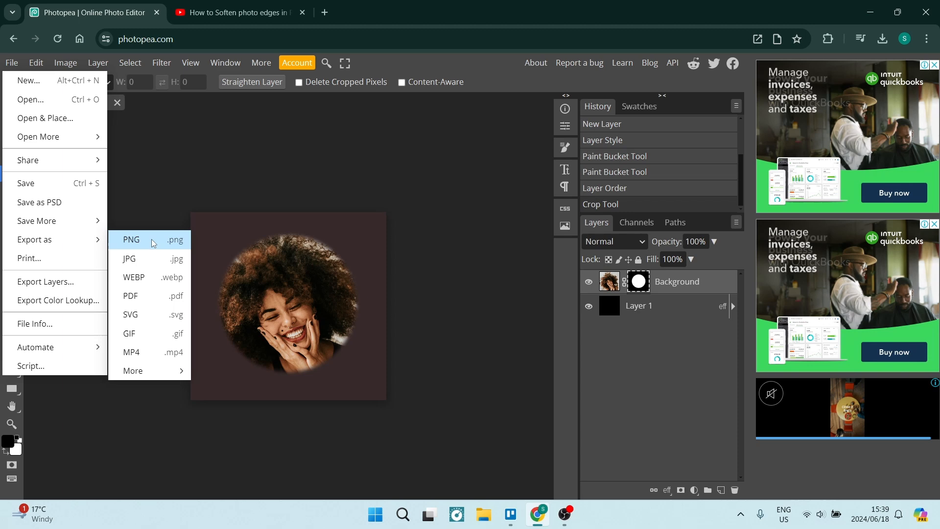
{"action": "mouse_move", "coordinate": [154, 257]}
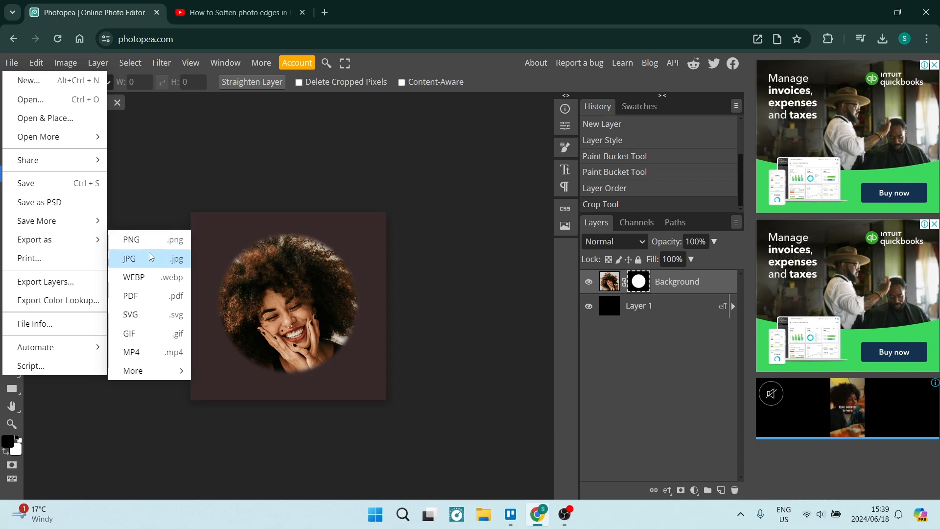
- Open the JPG export dialog via Export as > JPG
{"action": "left_click", "coordinate": [129, 259]}
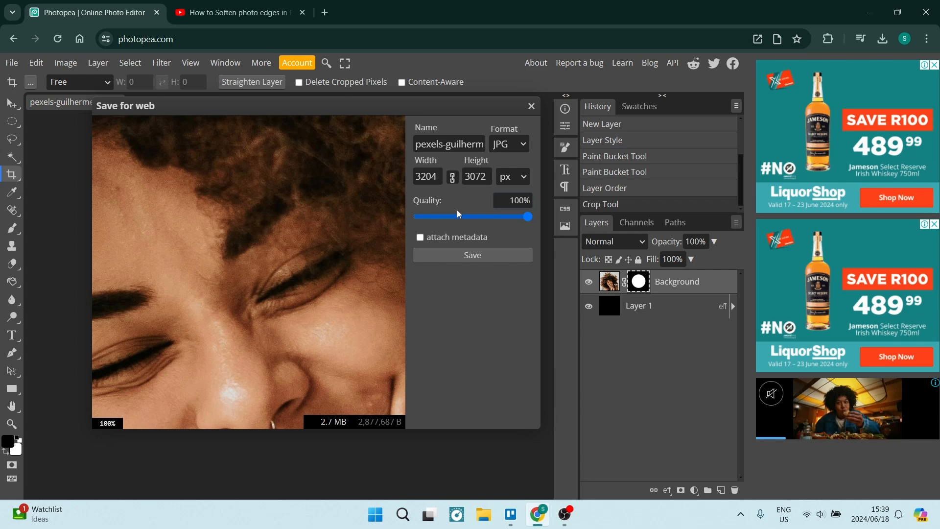